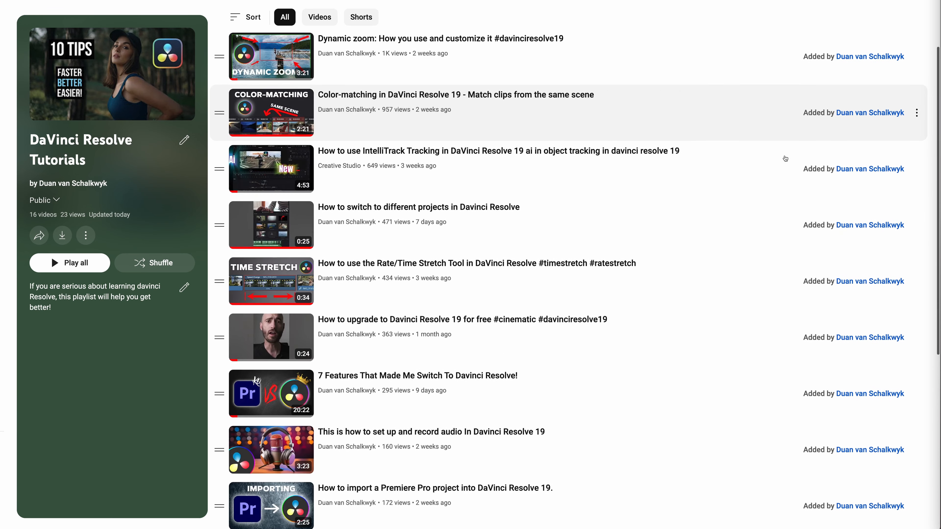
Step: Enable Show Duplicate Frames from the View menu so reused clip portions are flagged
scroll("down", 3)
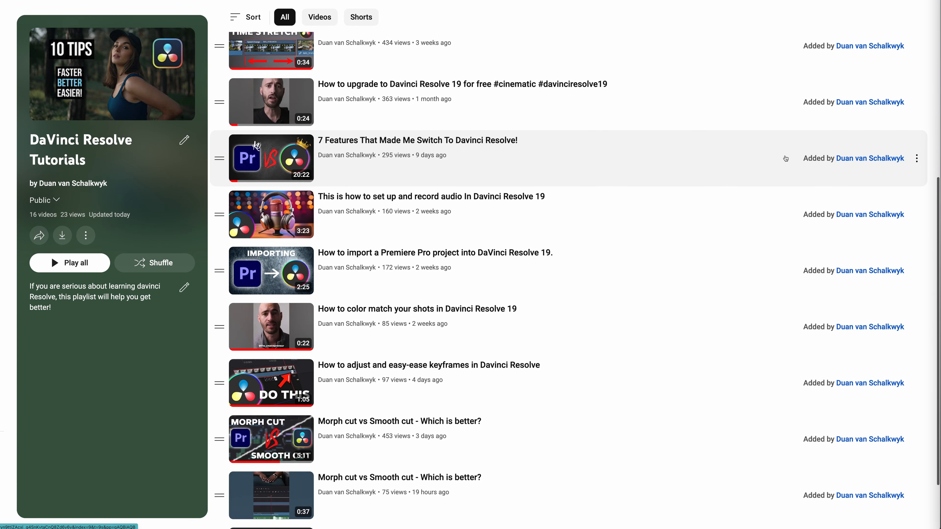
scroll("down", 3)
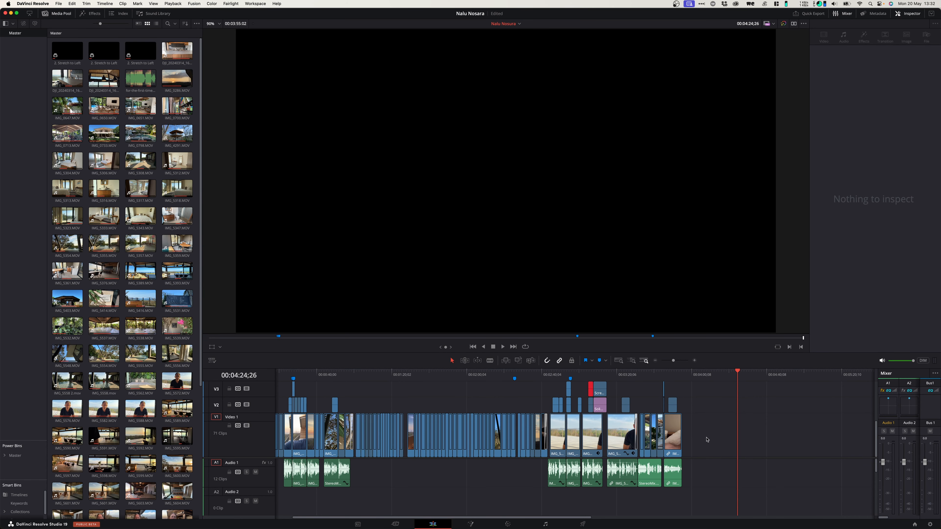
mouse_move(698, 441)
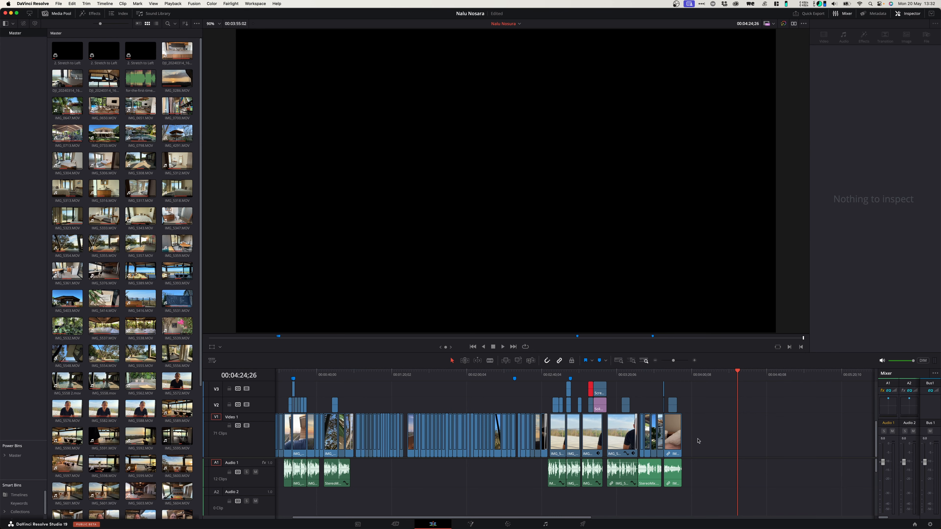
mouse_move(181, 32)
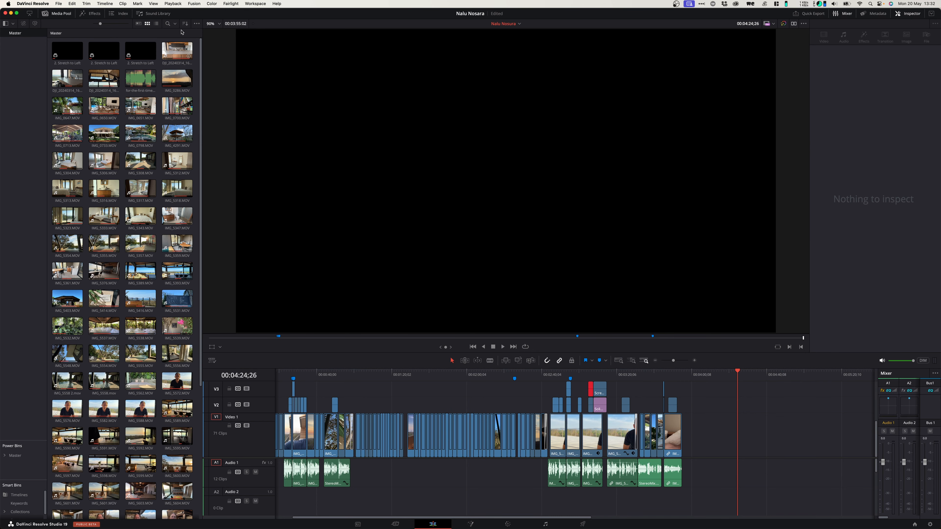
left_click(153, 4)
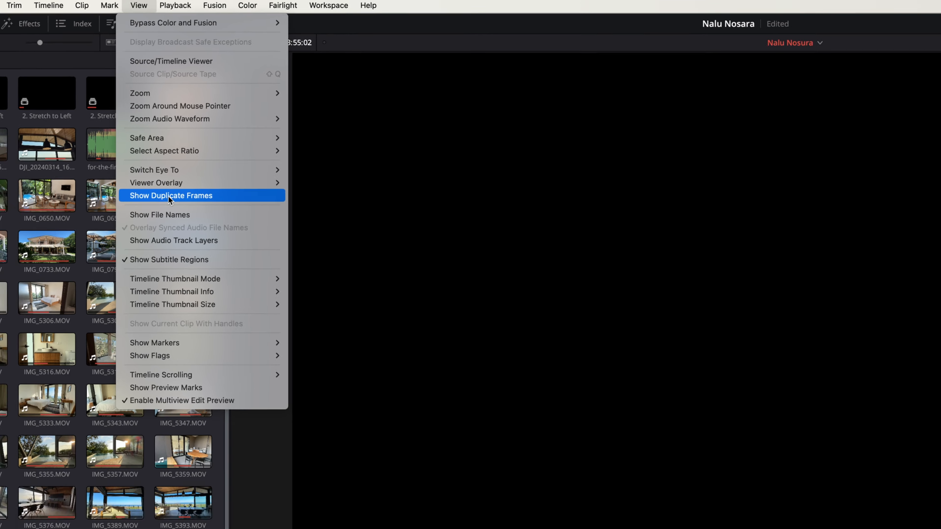
left_click(170, 196)
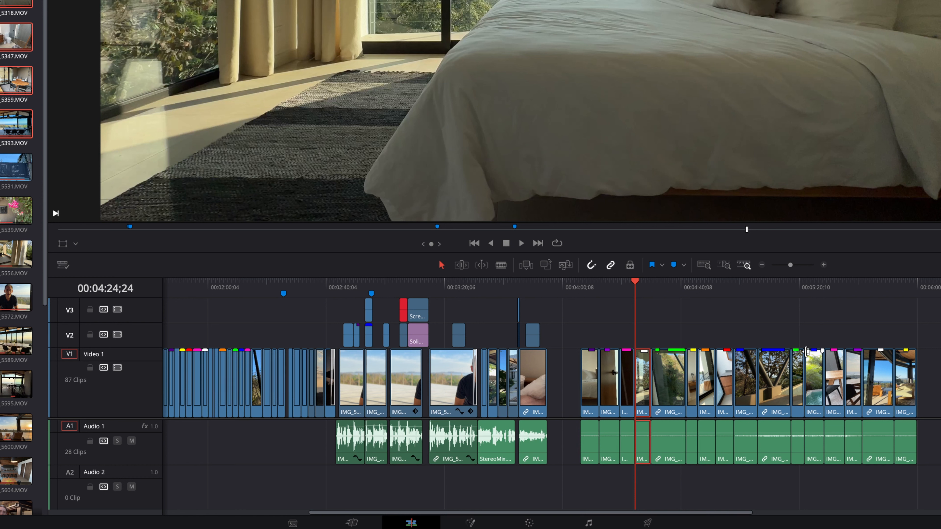
mouse_move(214, 361)
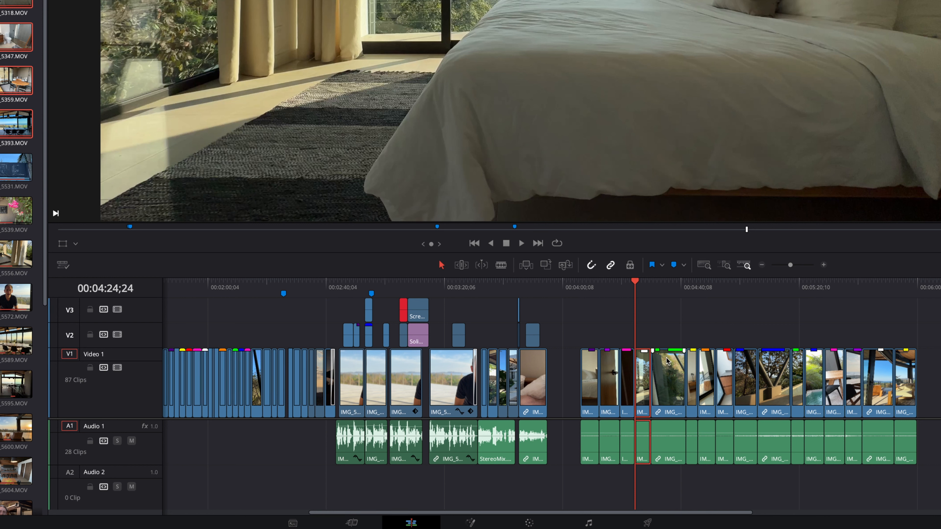
mouse_move(685, 359)
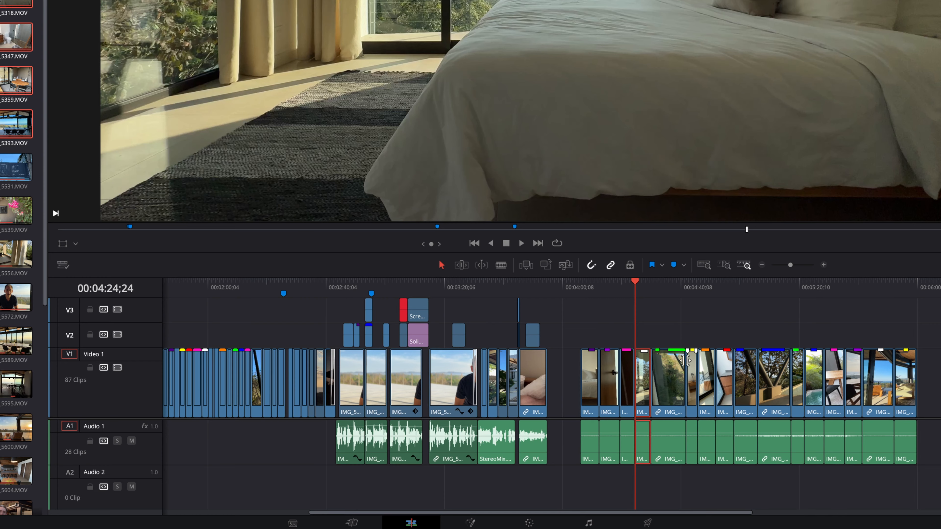